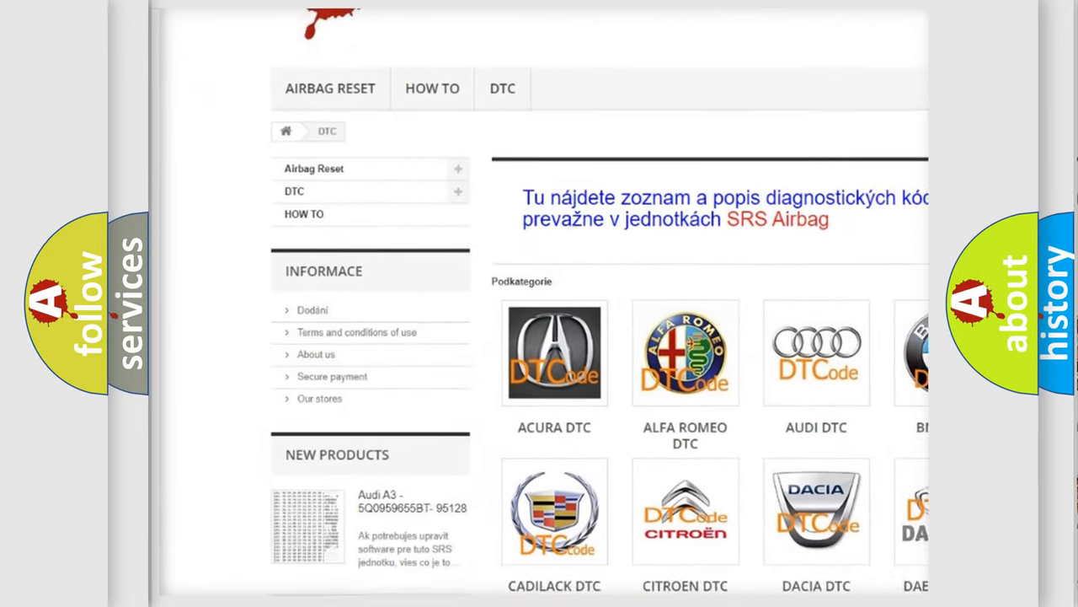
scroll("down", 3)
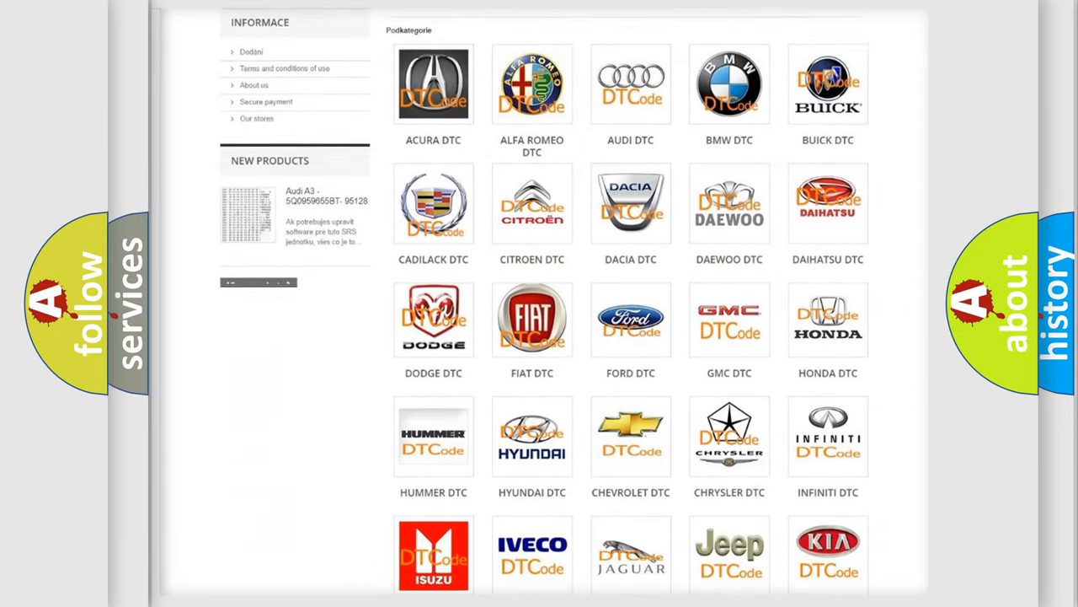
scroll("down", 3)
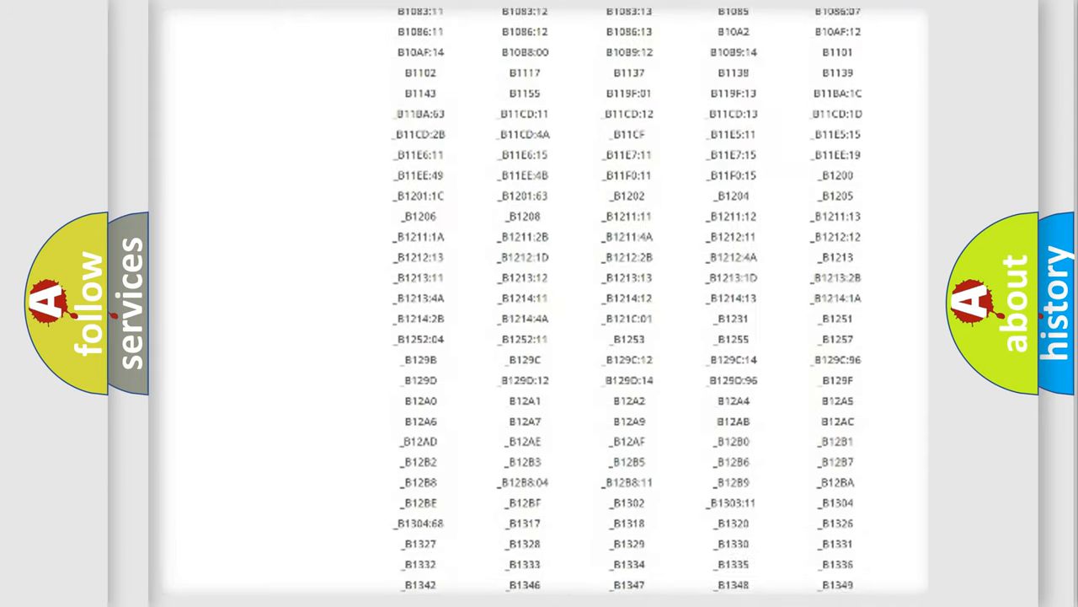
scroll("down", 3)
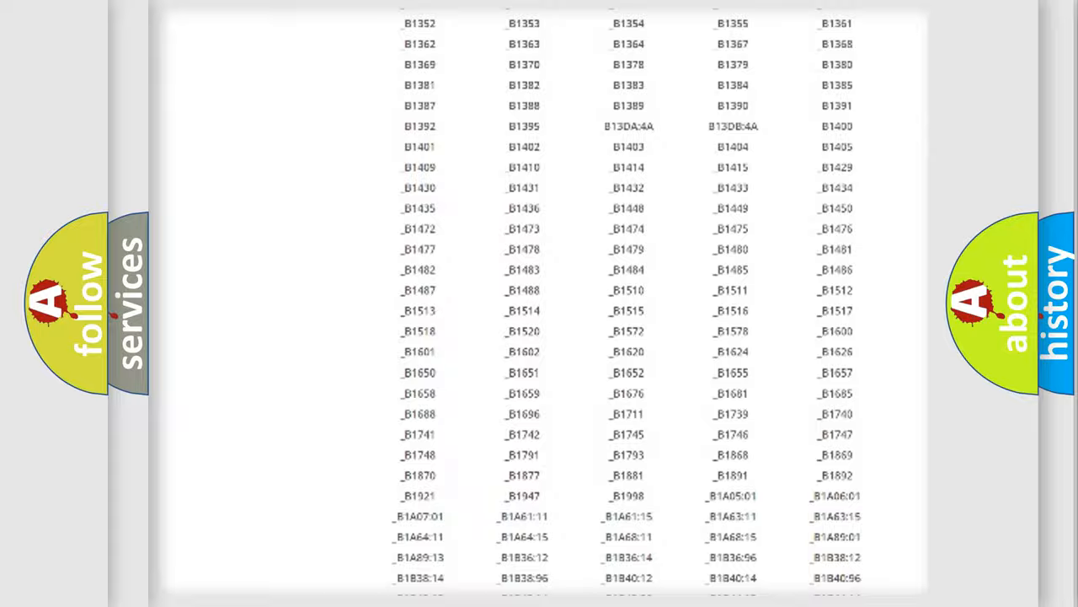